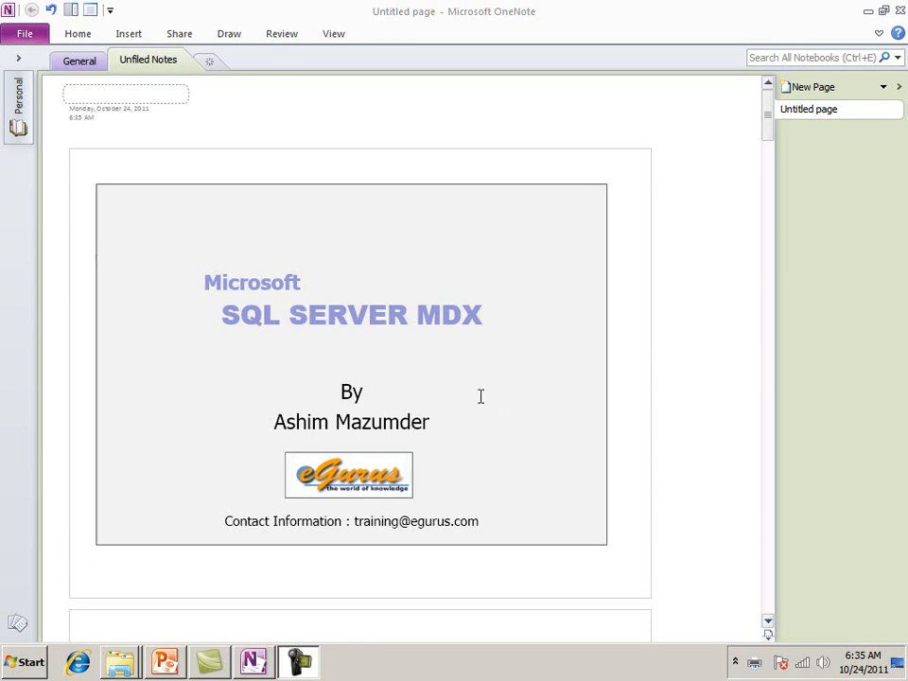
Pick the yellow highlighter from the Draw tools and underline the 'SQL SERVER MDX' title.
left_click(481, 396)
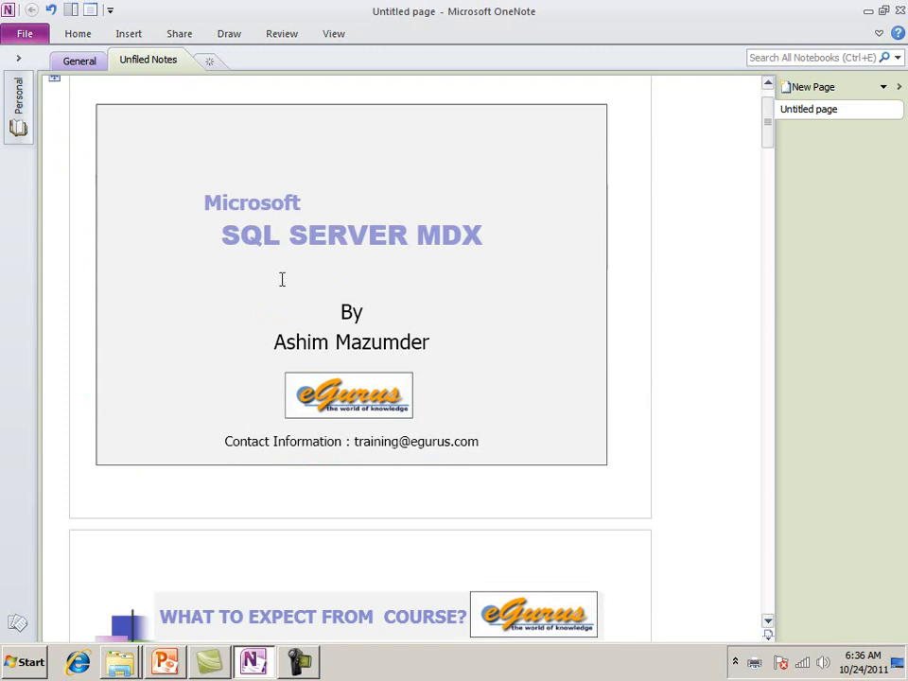
left_click(229, 33)
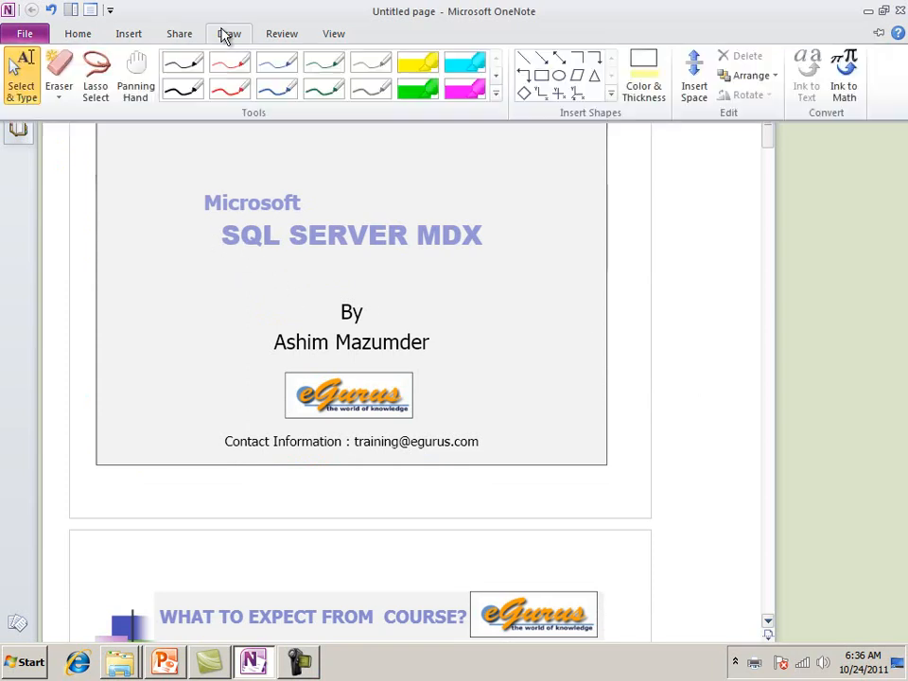
left_click(229, 33)
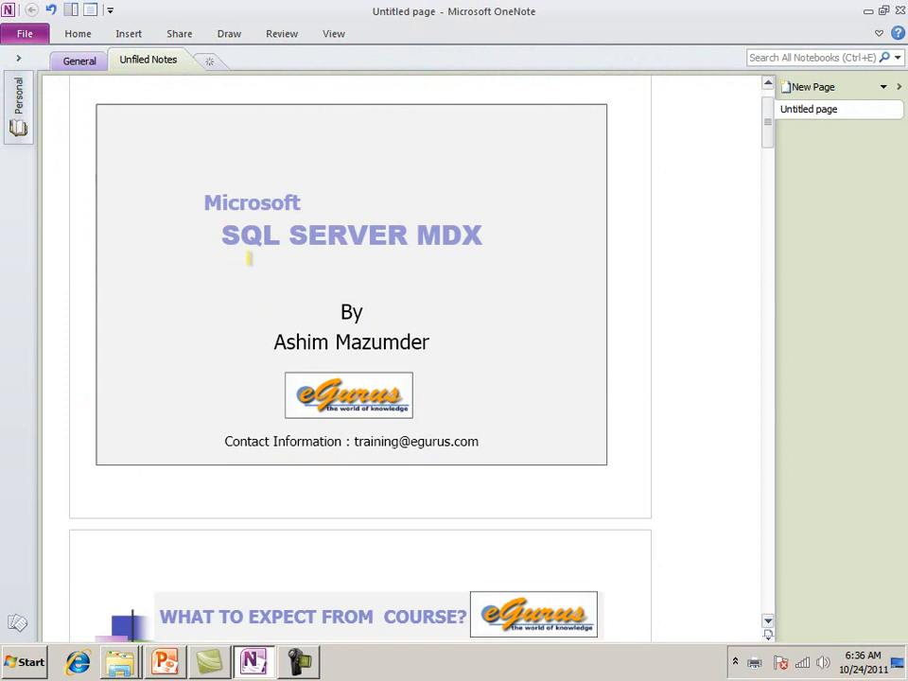
left_click_drag(227, 260, 473, 263)
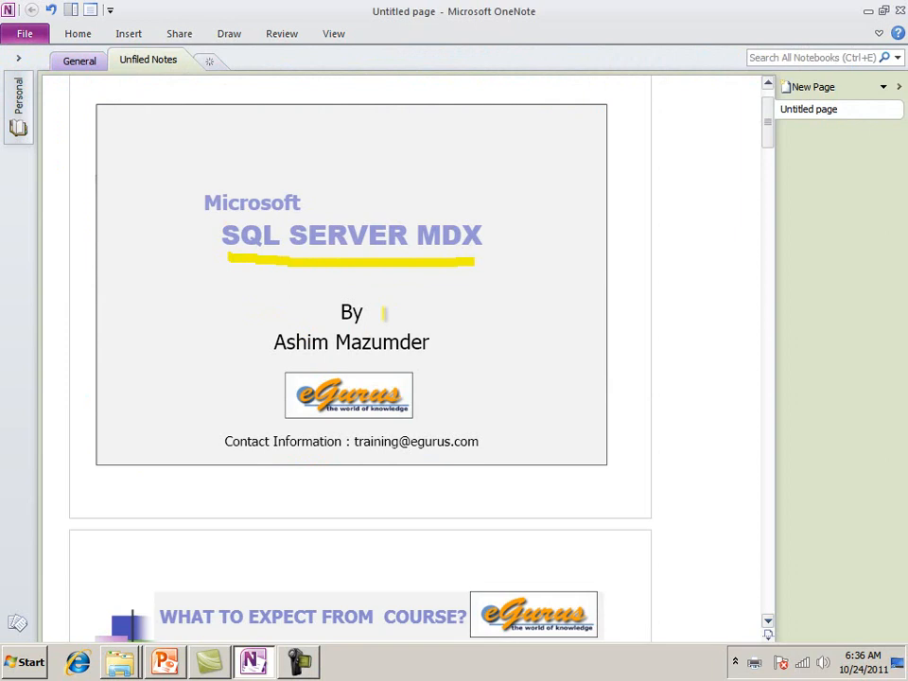
scroll("down", 3)
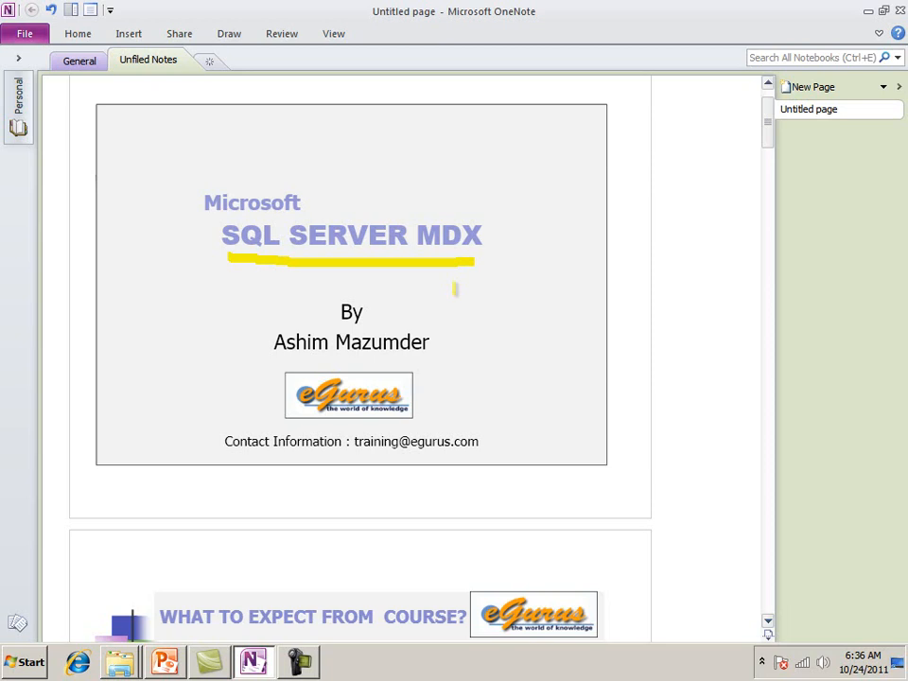
scroll("down", 3)
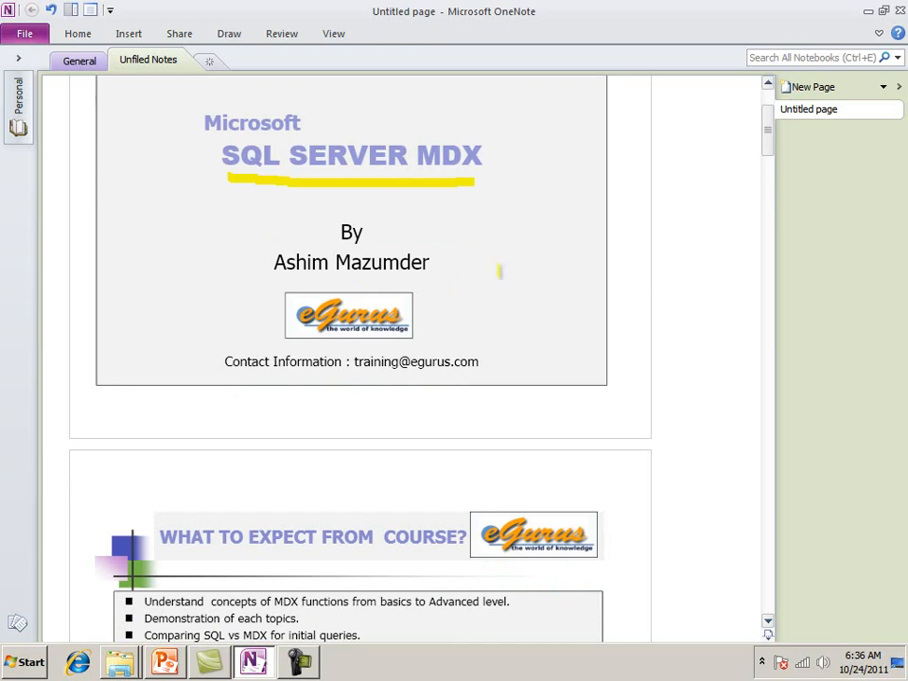
Scroll to the second slide and highlight the 'Pre-requisite of this course' line.
scroll("down", 3)
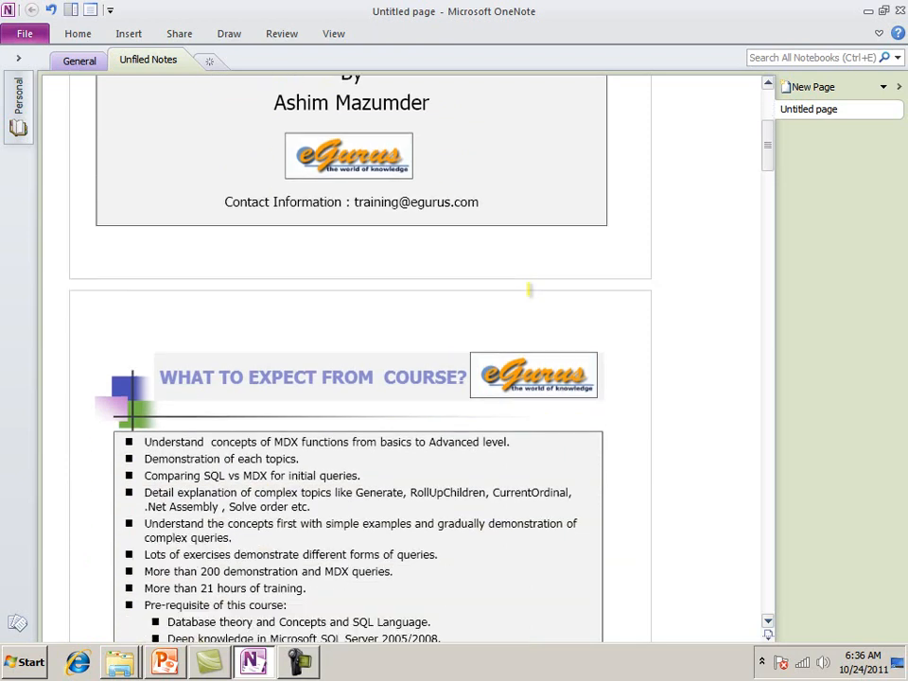
scroll("down", 3)
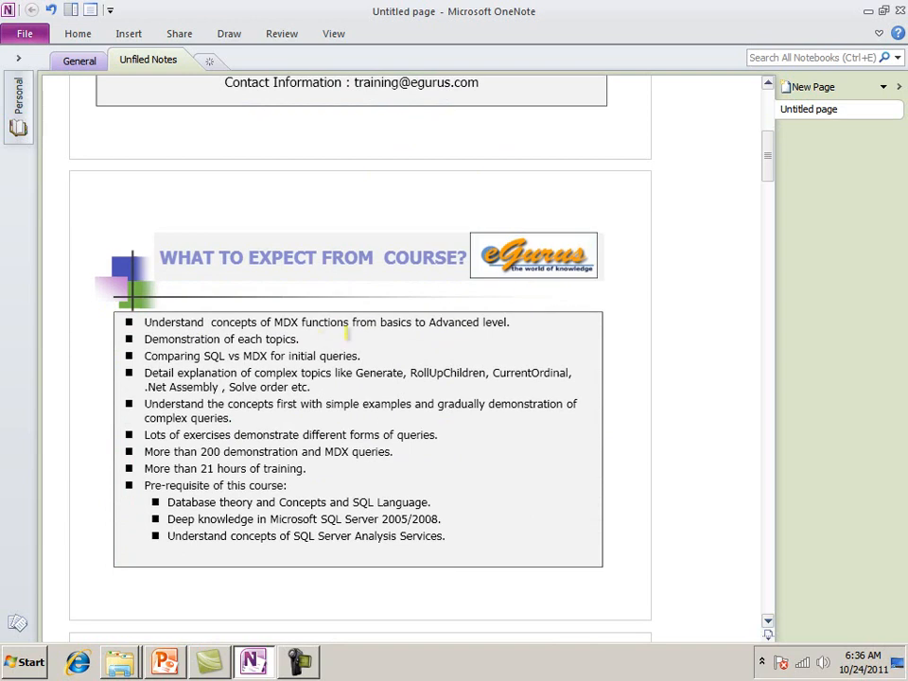
scroll("down", 3)
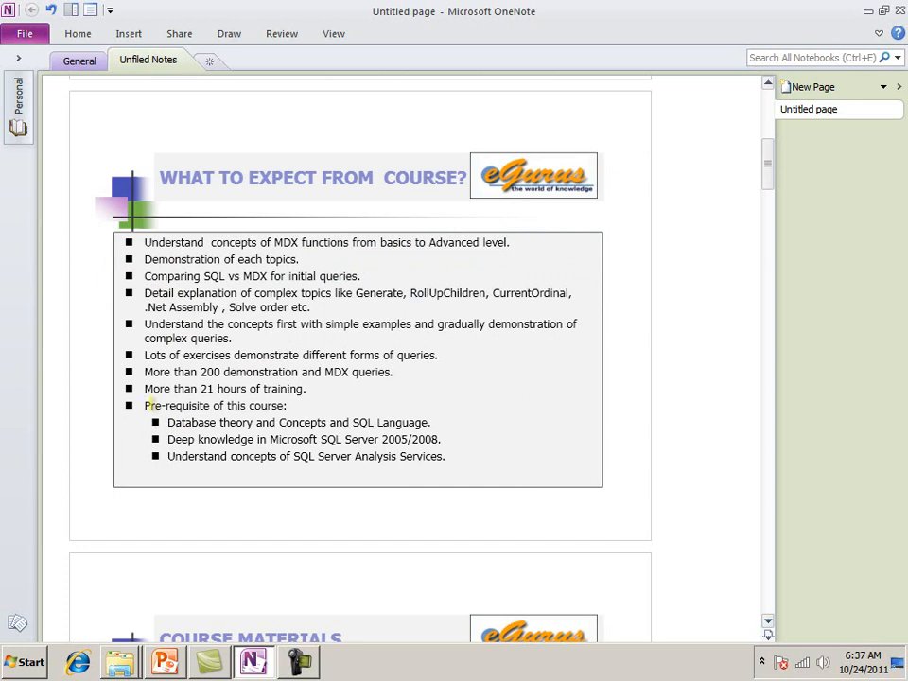
left_click_drag(143, 405, 286, 405)
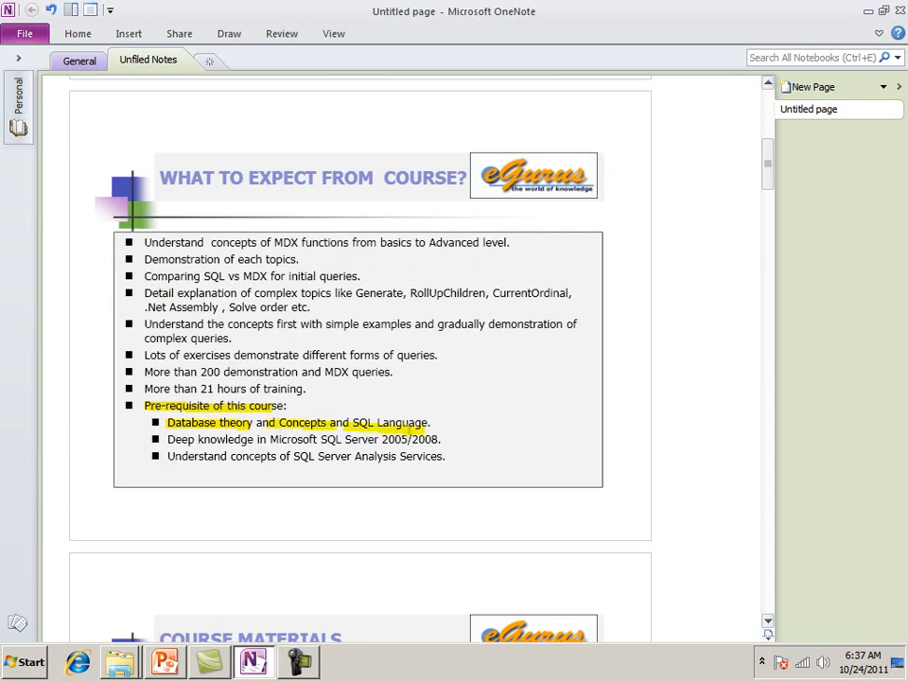
Highlight the database theory/SQL, SQL Server 2005/2008 and Analysis Services prerequisite bullets.
left_click_drag(166, 438, 440, 439)
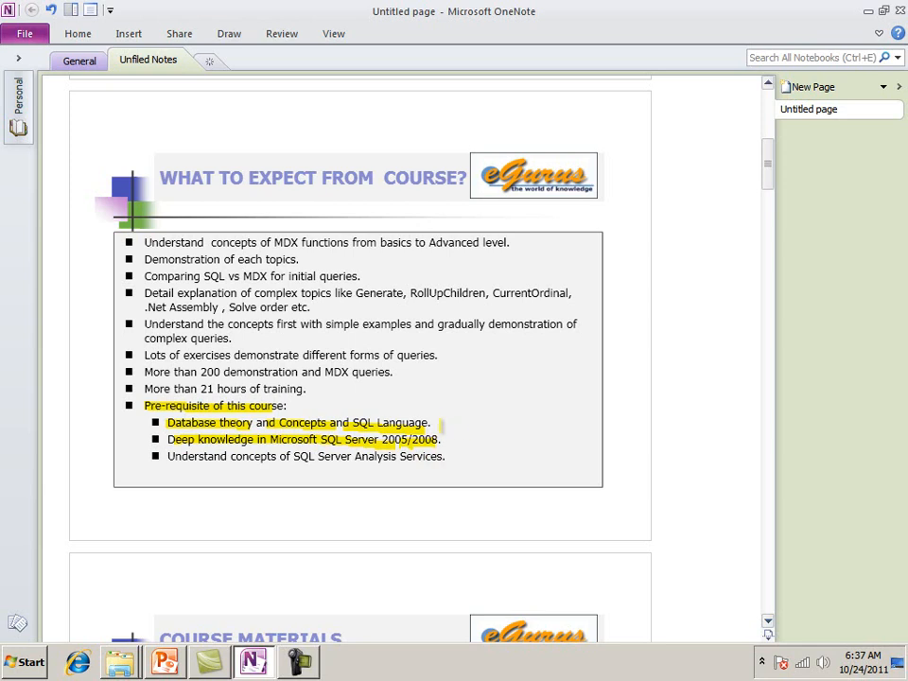
left_click_drag(430, 435, 478, 408)
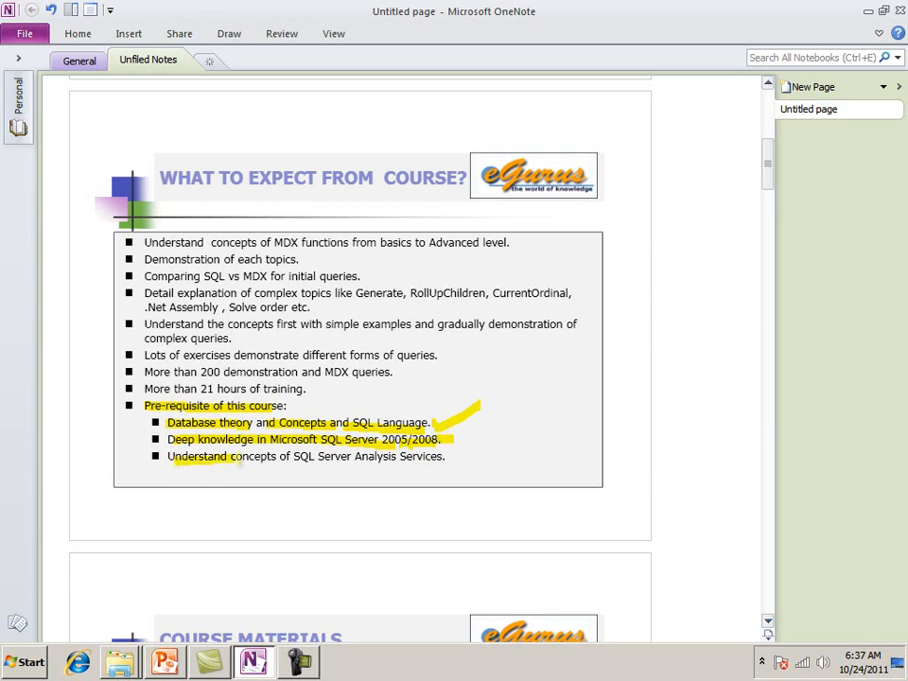
left_click_drag(167, 468, 445, 466)
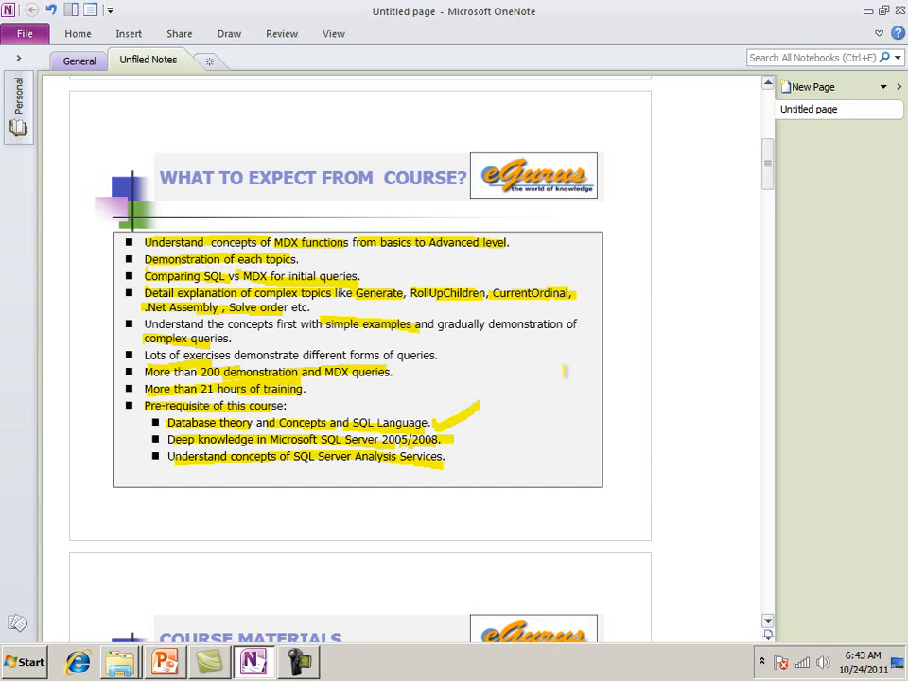
Highlight the printed course booklet bullet on the Course Materials slide.
scroll("down", 3)
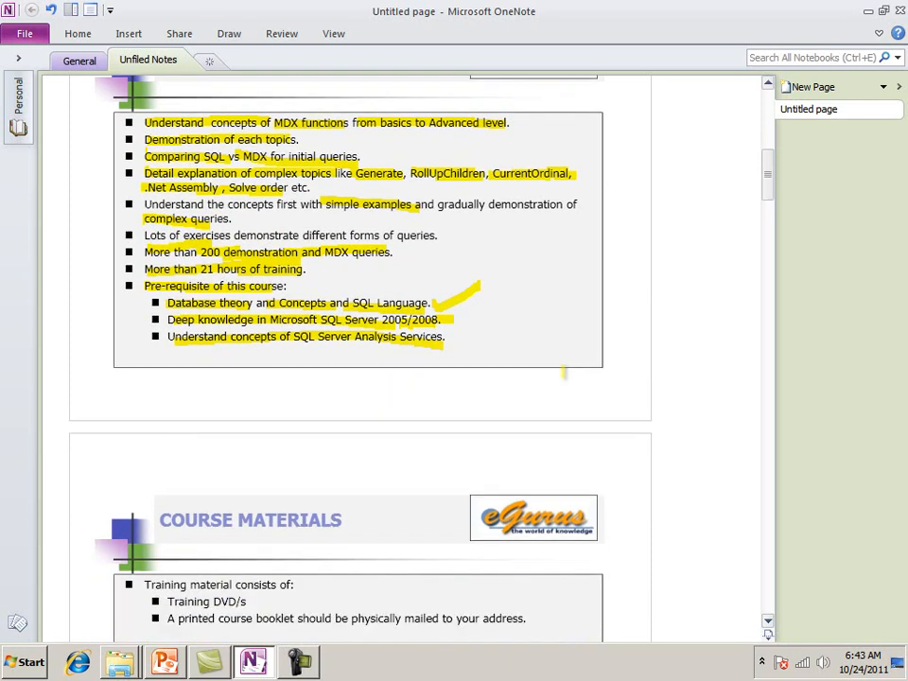
scroll("down", 3)
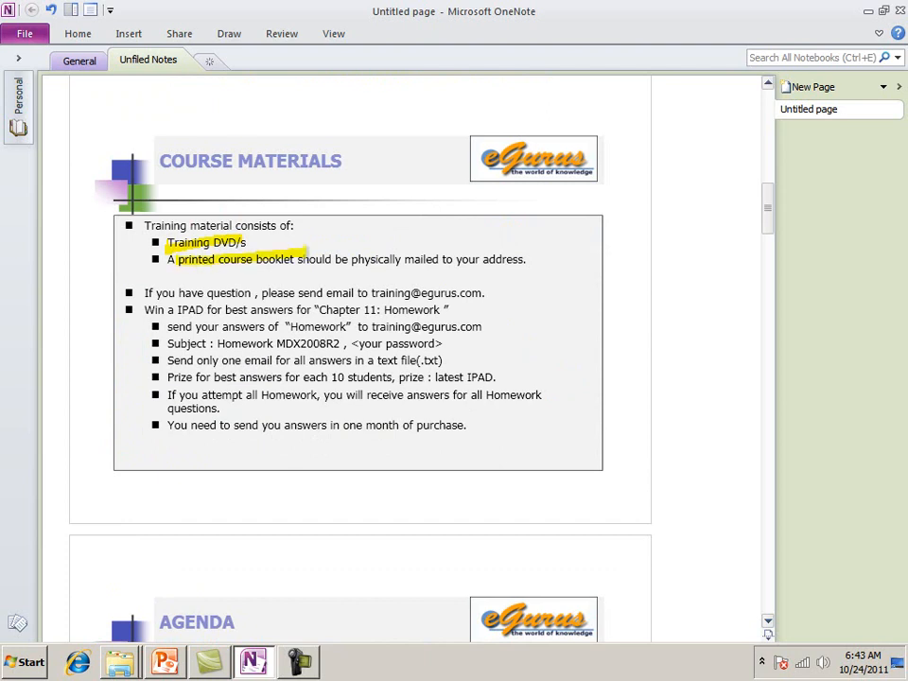
left_click_drag(308, 259, 524, 259)
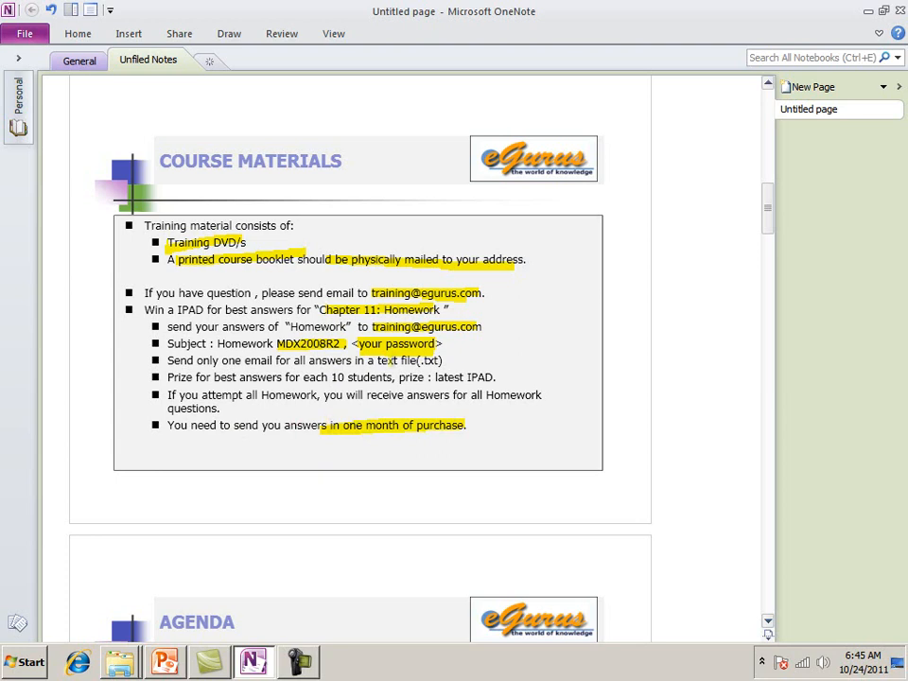
scroll("down", 3)
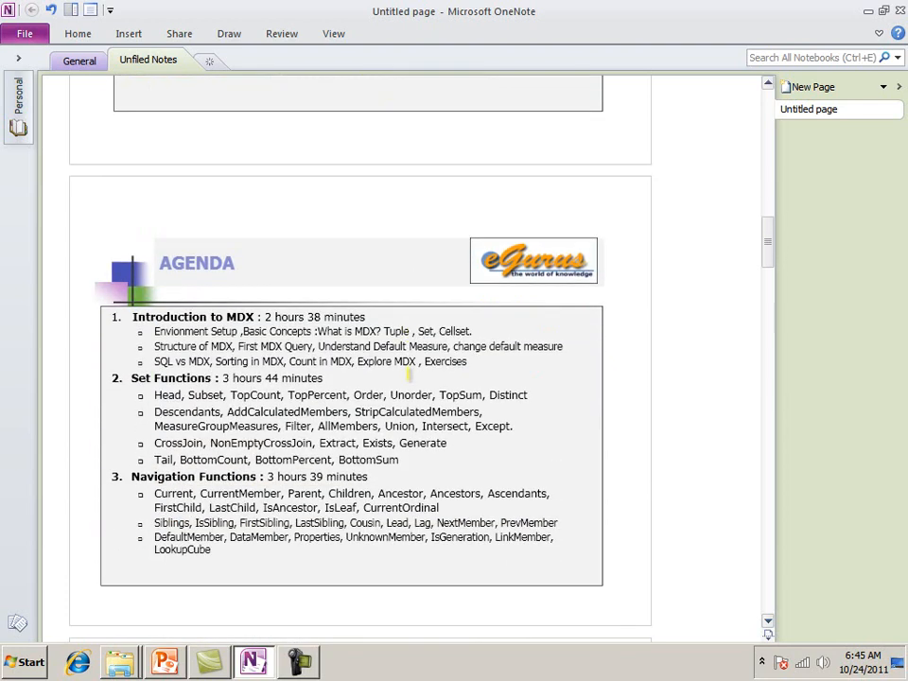
Highlight the first Agenda slide's topic line and the Navigation Functions items.
scroll("down", 3)
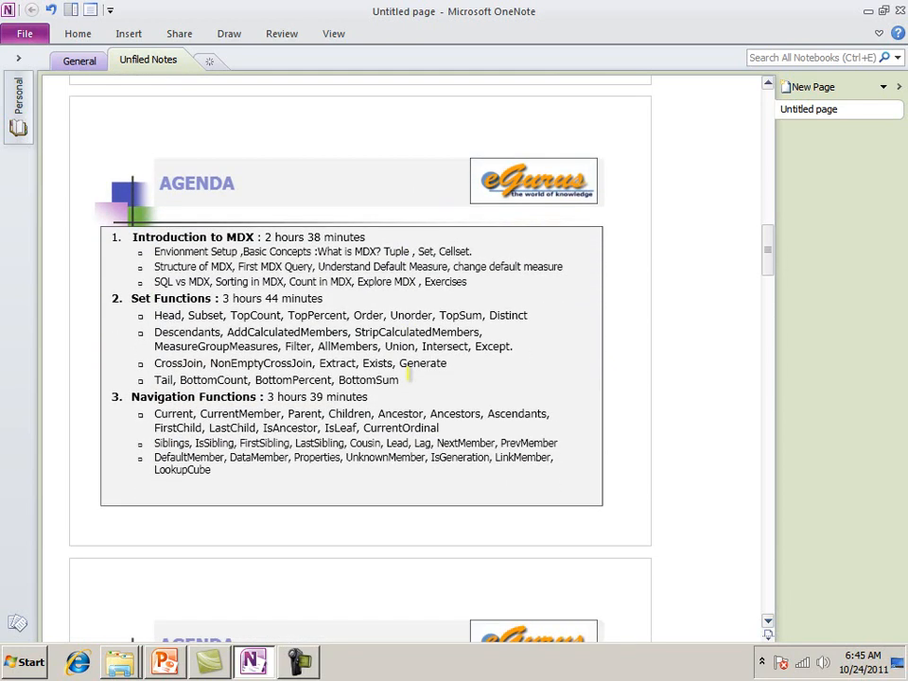
scroll("down", 3)
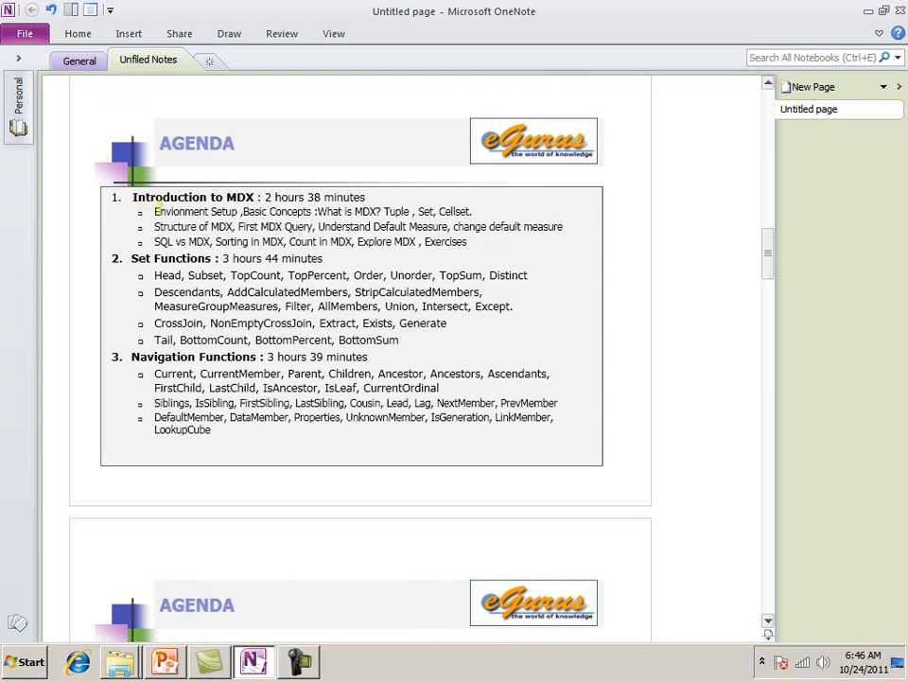
left_click_drag(154, 211, 281, 211)
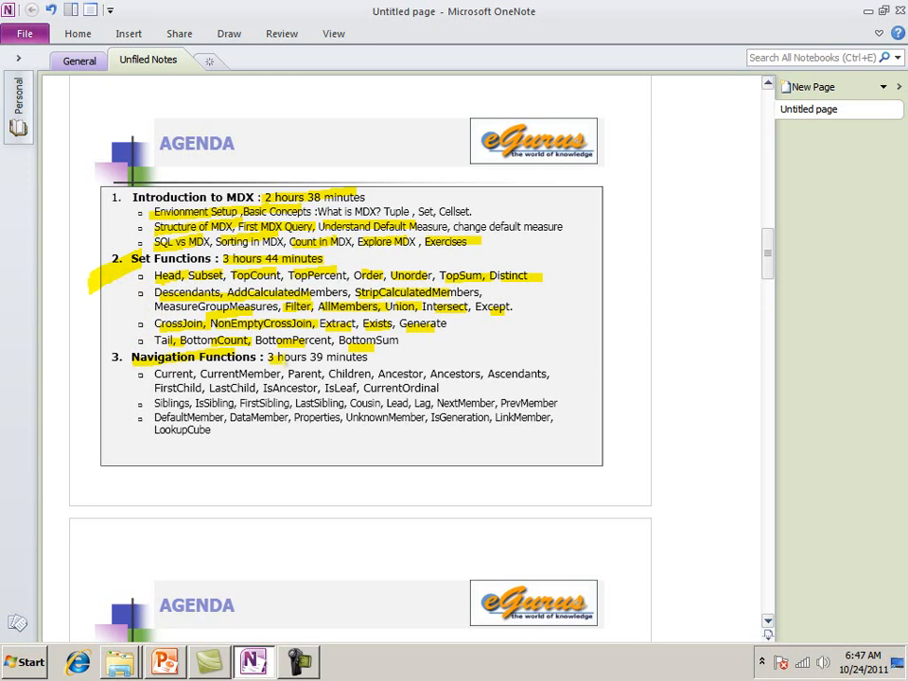
double_click(173, 373)
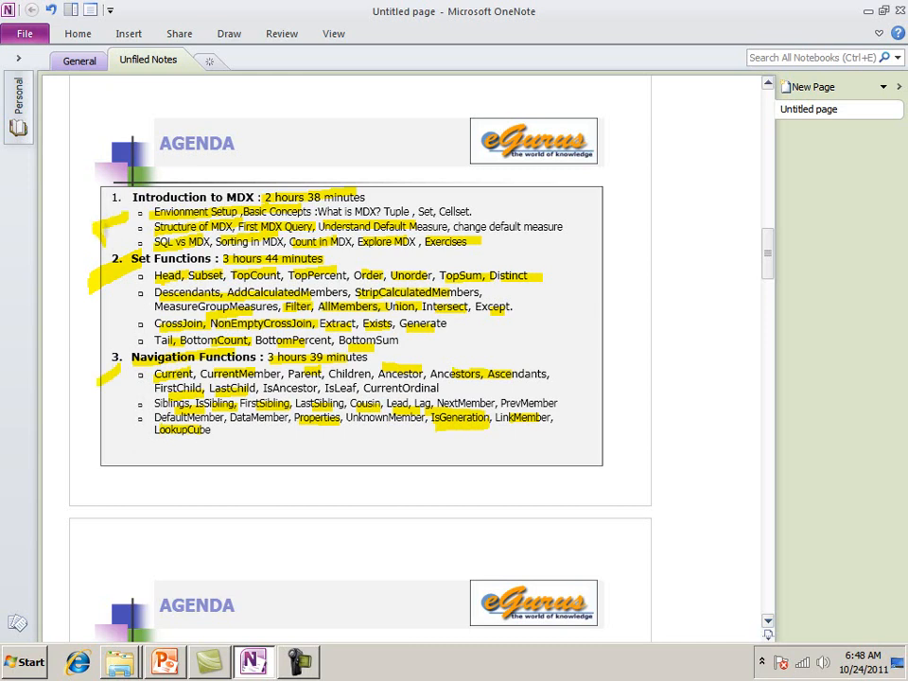
scroll("down", 3)
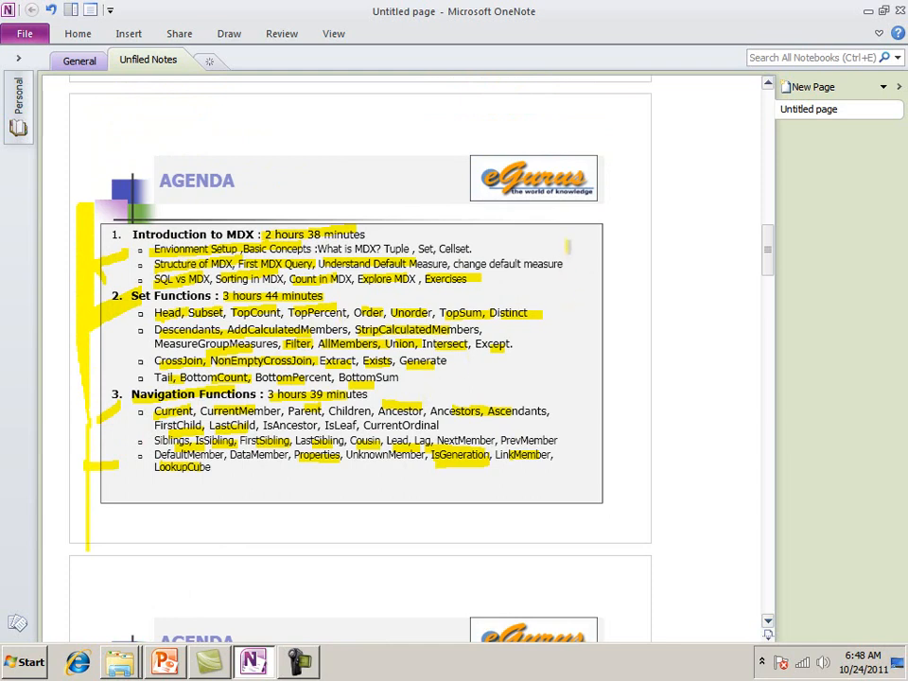
Draw a vertical yellow stroke down the right edge of the agenda list.
left_click_drag(567, 244, 553, 482)
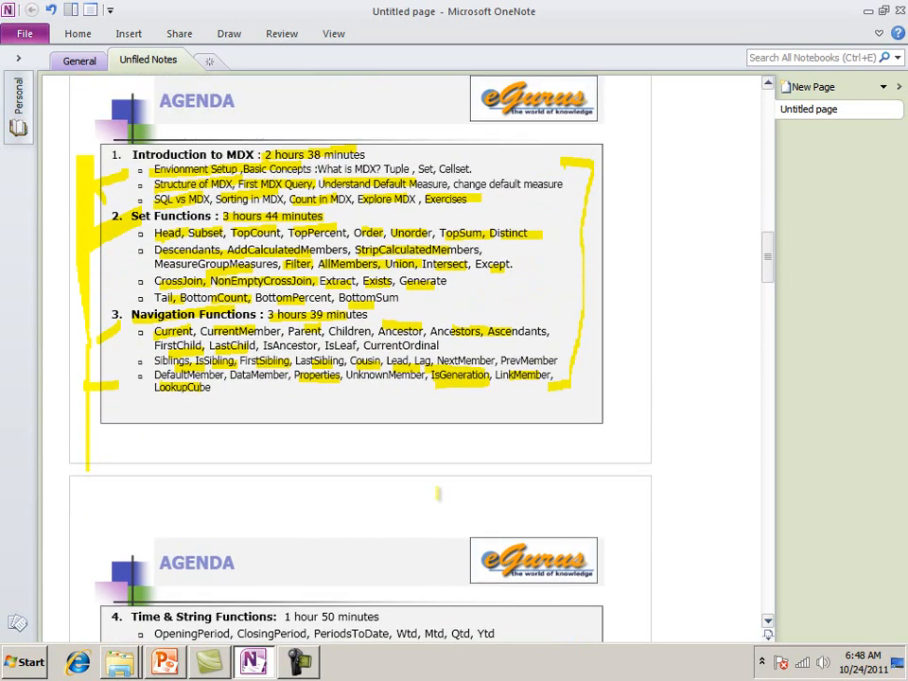
scroll("down", 3)
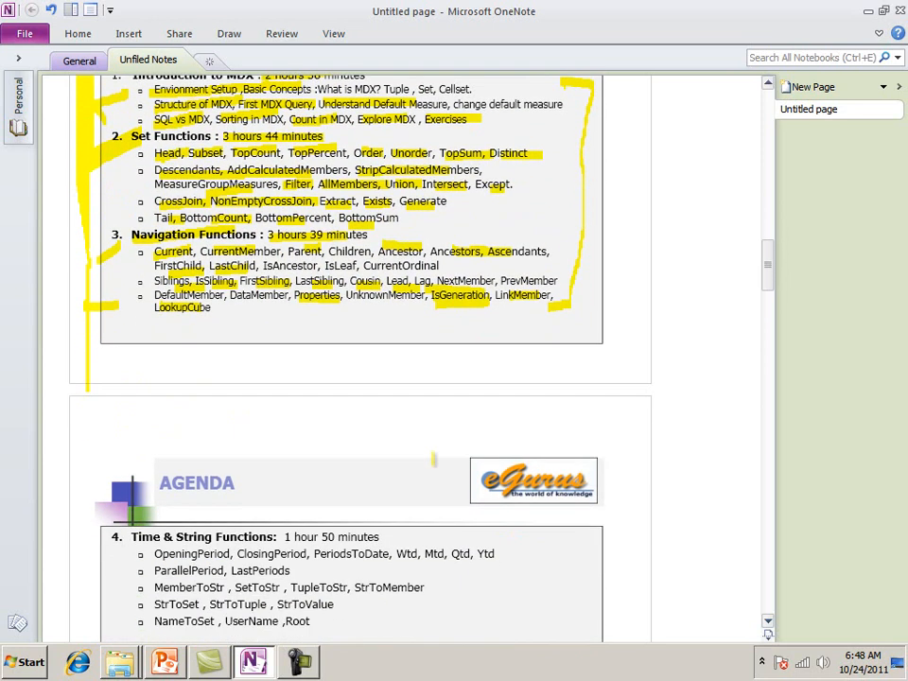
Highlight the Time & String Functions heading, duration and items, plus Statistical Functions.
scroll("down", 3)
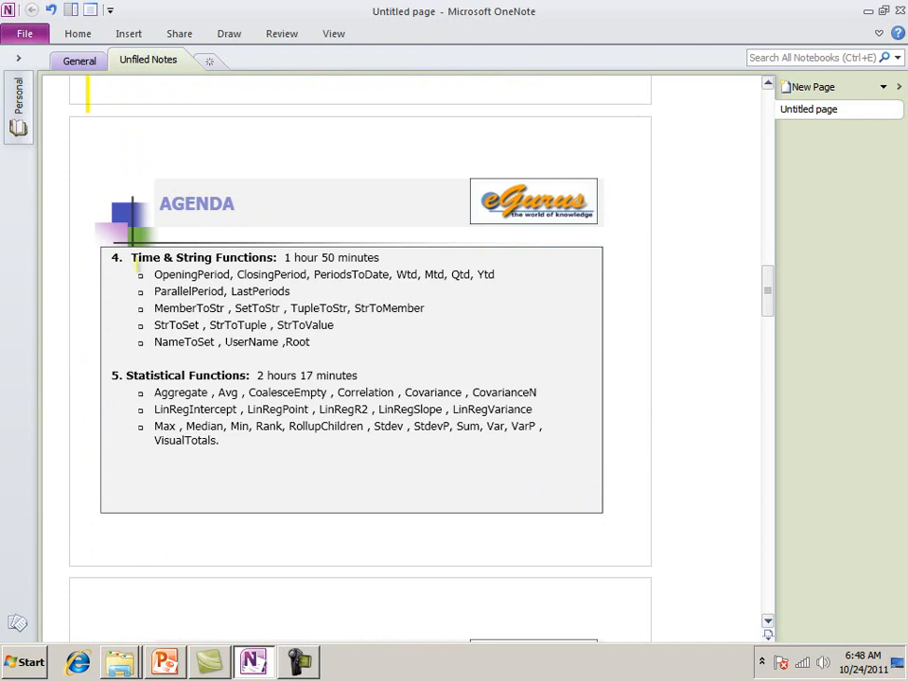
left_click_drag(133, 257, 206, 257)
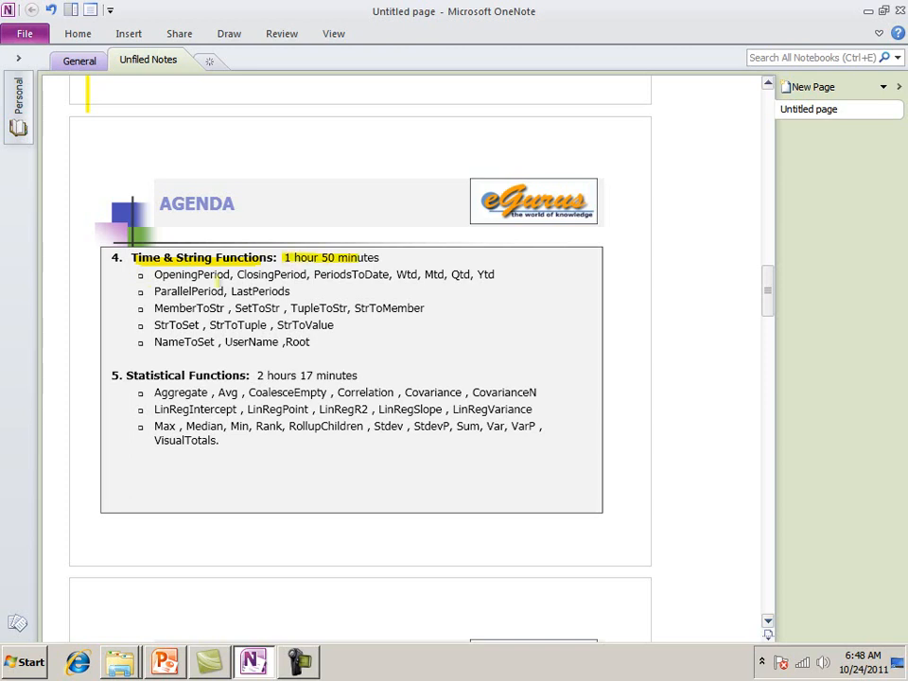
left_click_drag(155, 274, 282, 274)
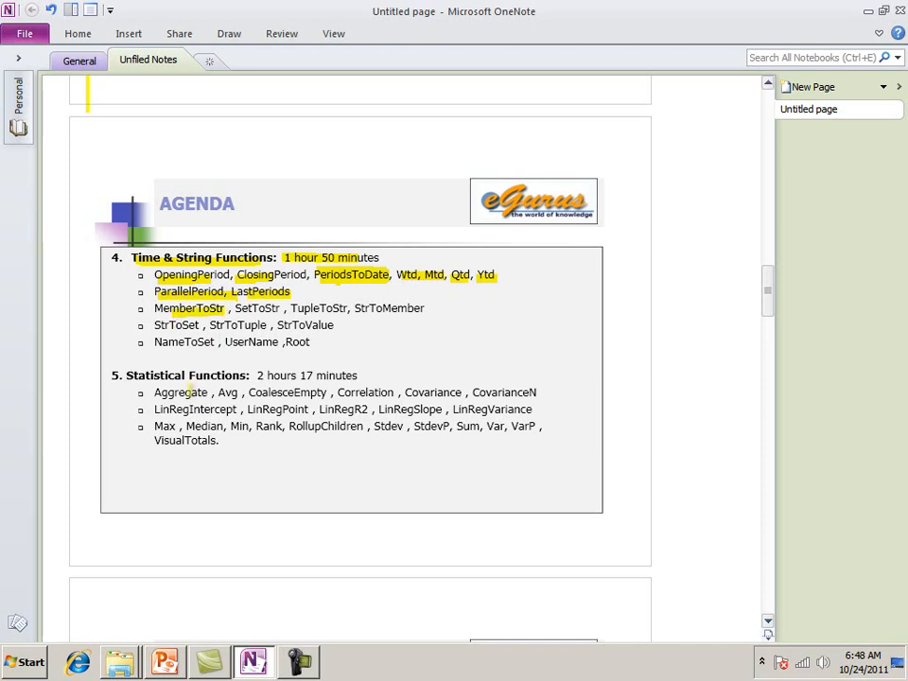
double_click(181, 391)
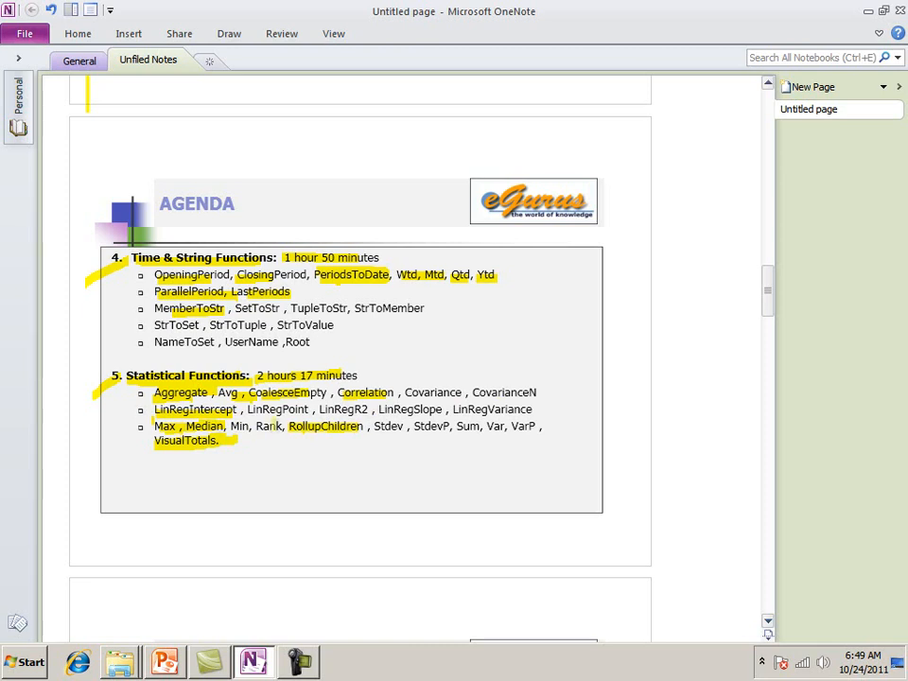
scroll("down", 3)
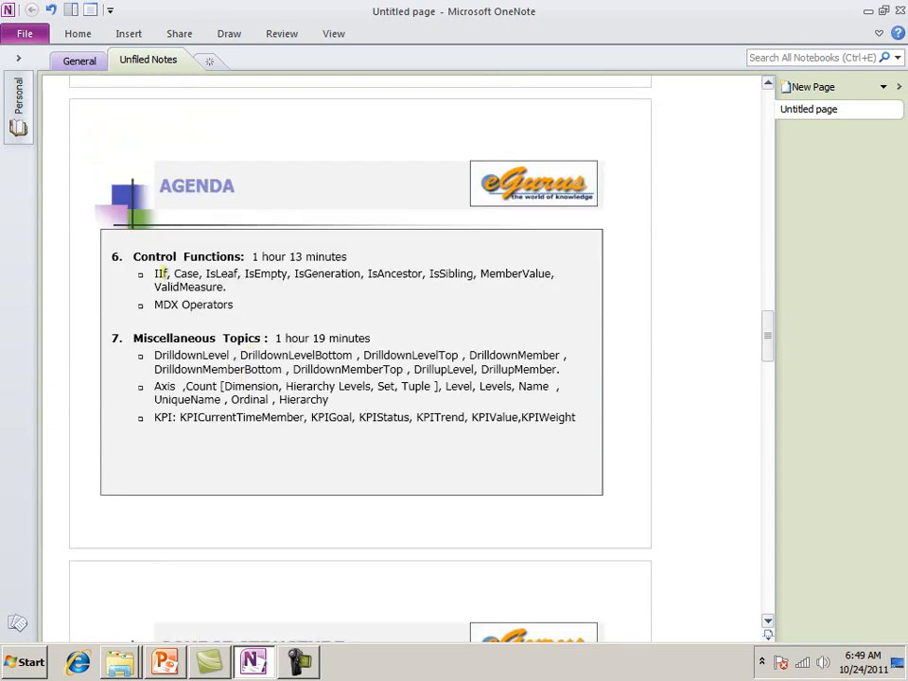
Highlight the Control Functions items on the third Agenda slide.
left_click_drag(154, 274, 293, 274)
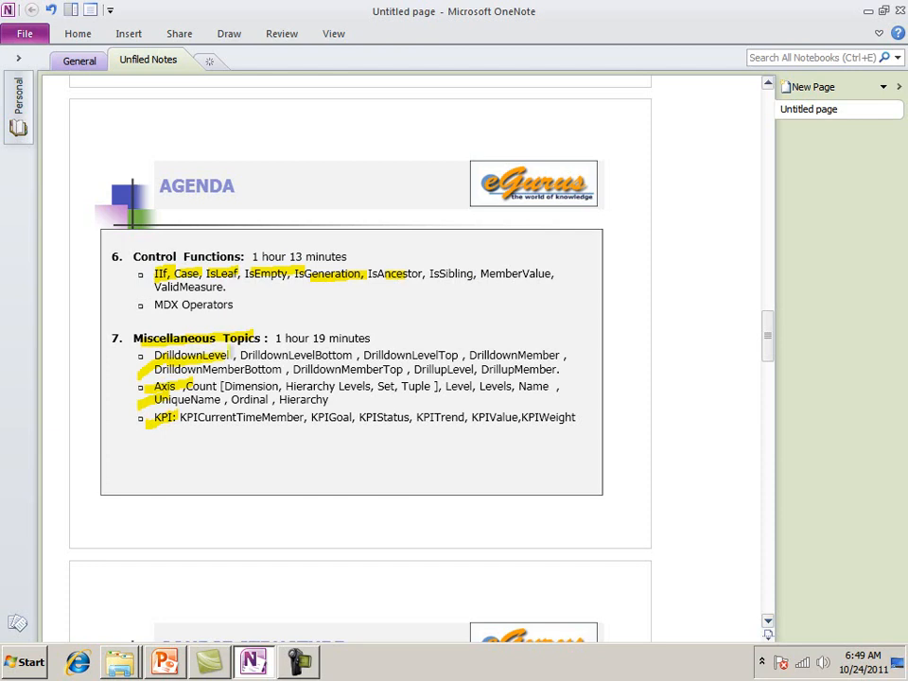
scroll("down", 3)
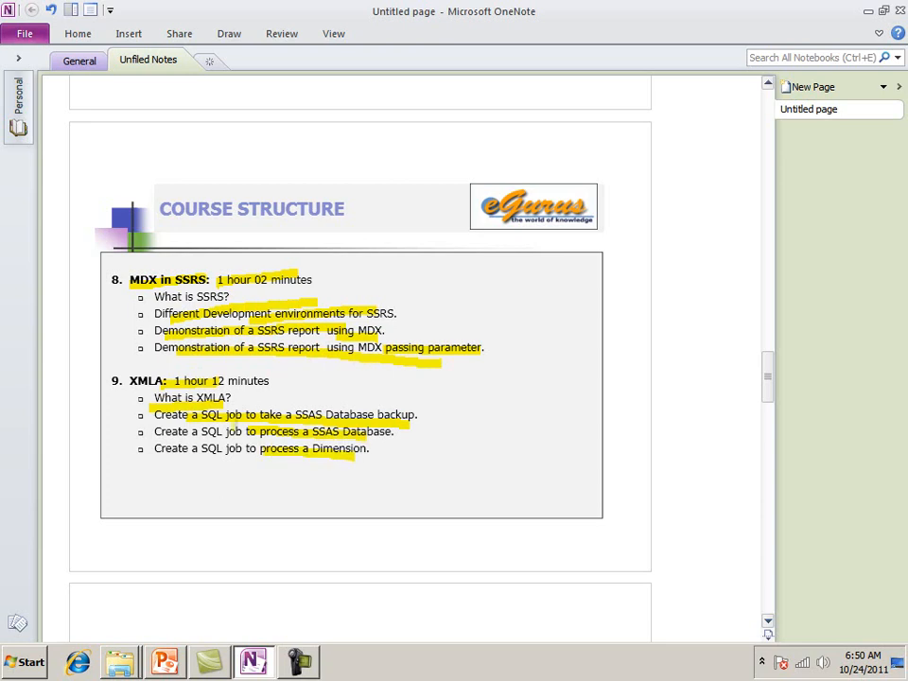
Scroll down to slide 10, MDX Scripts & Misc Topics.
scroll("down", 3)
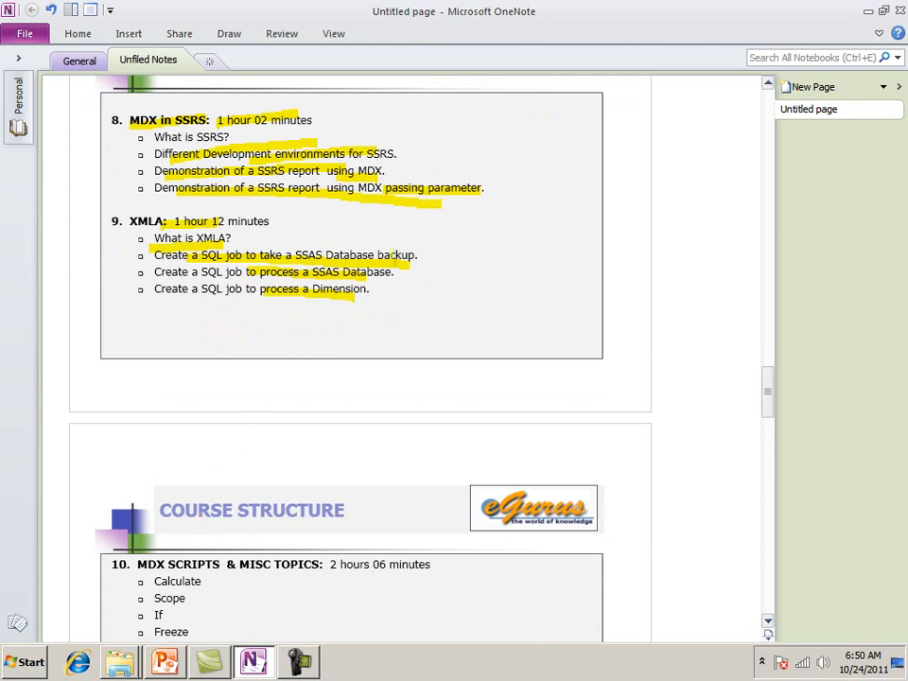
scroll("down", 3)
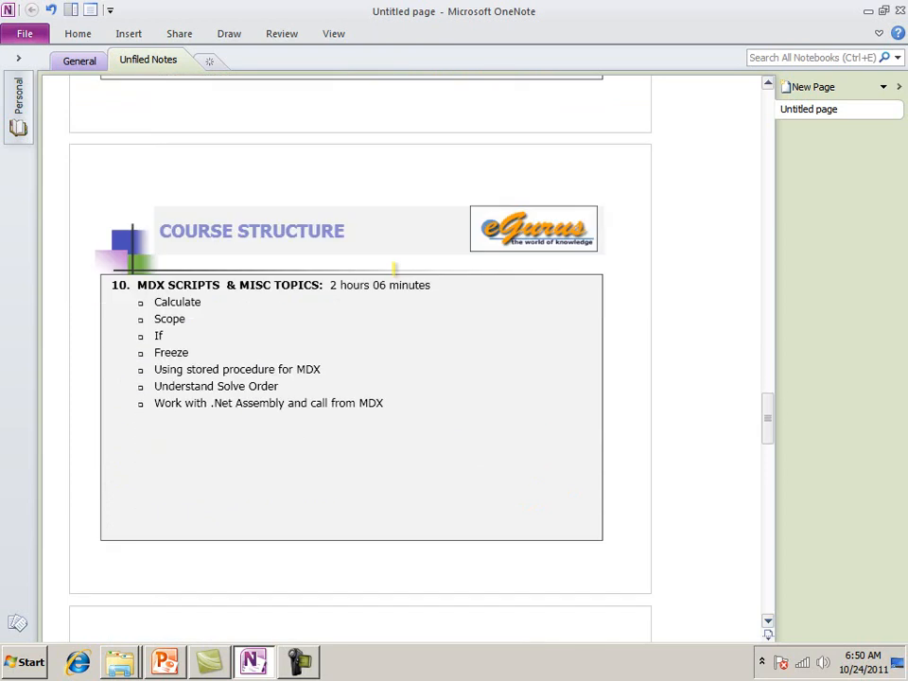
Highlight the 'stored procedure for MDX' and 'Understand Solve Order' topics, then scroll down.
scroll("down", 3)
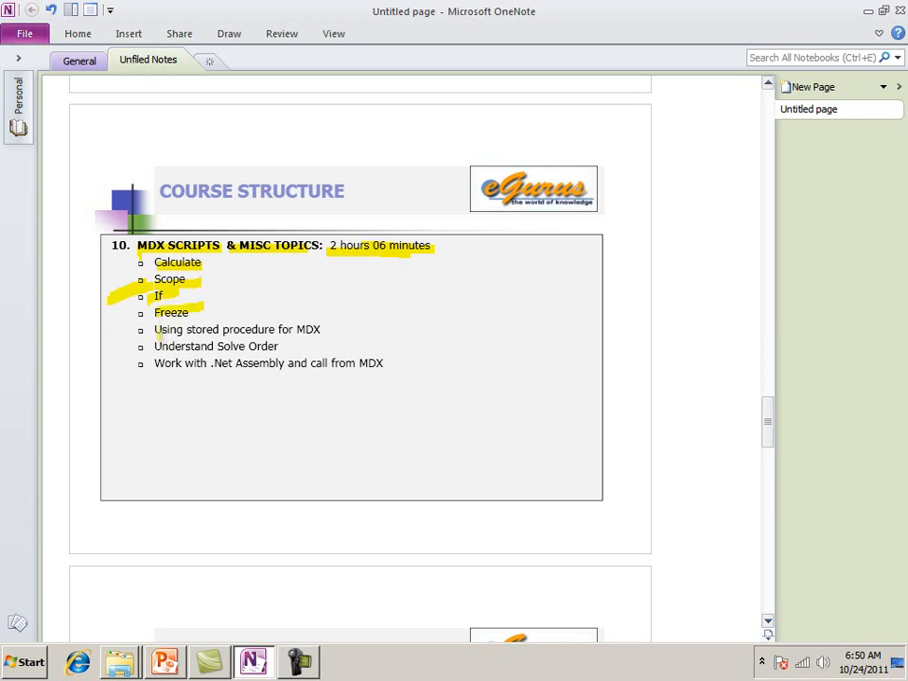
left_click_drag(154, 329, 321, 329)
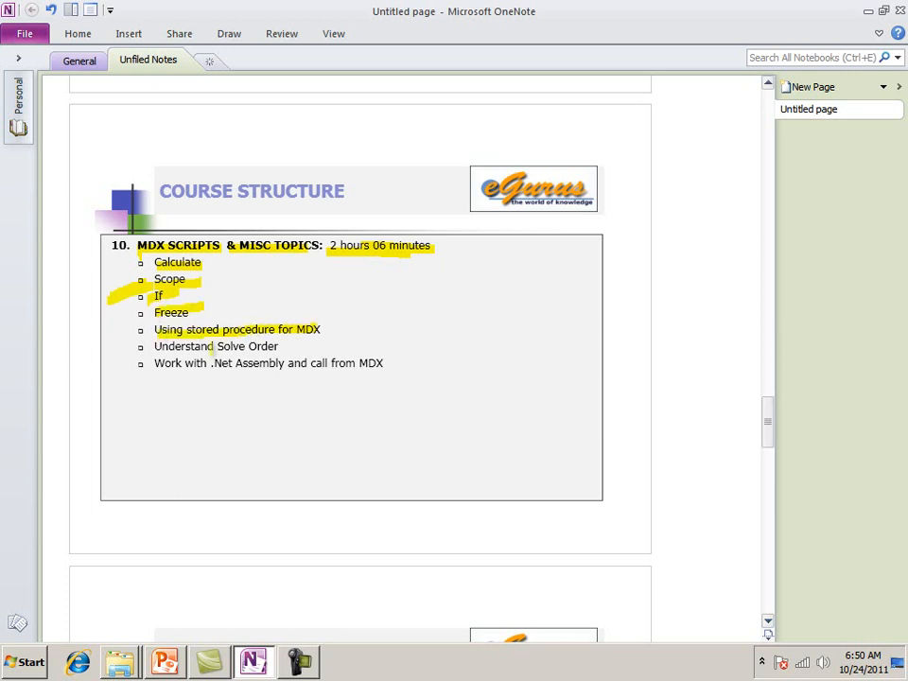
double_click(230, 347)
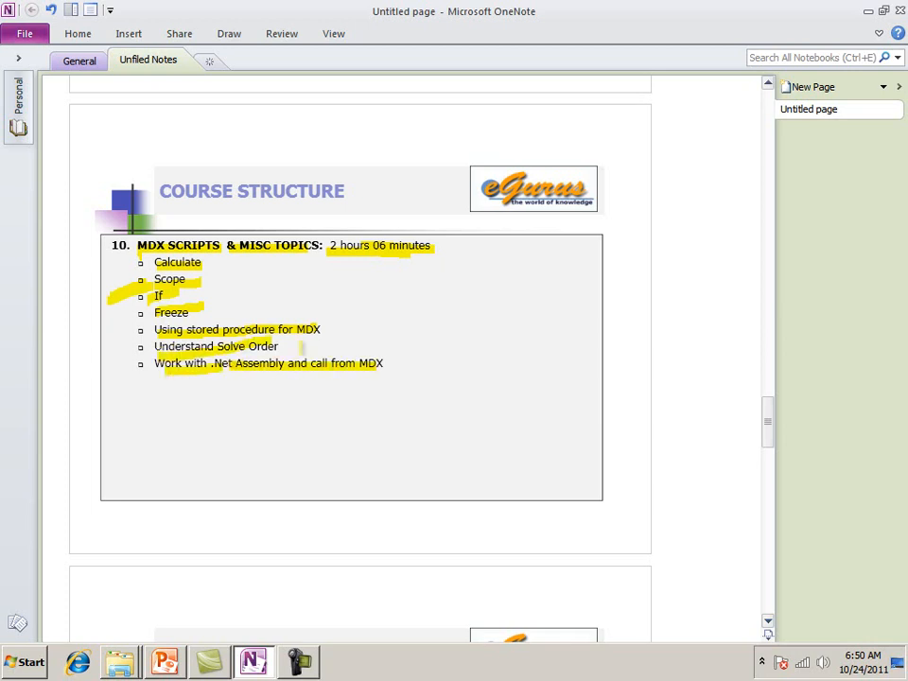
scroll("down", 3)
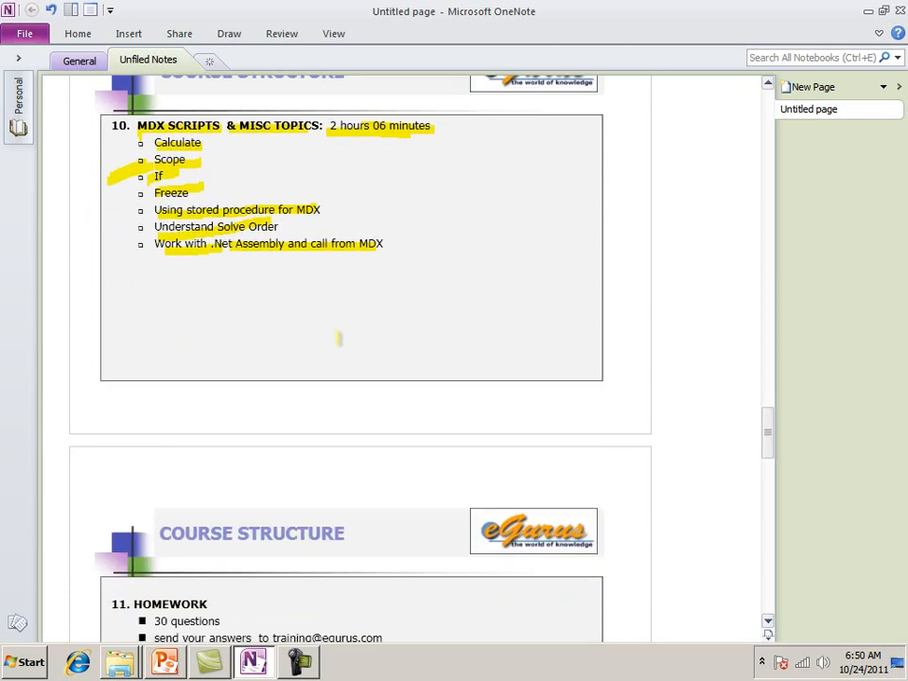
scroll("down", 3)
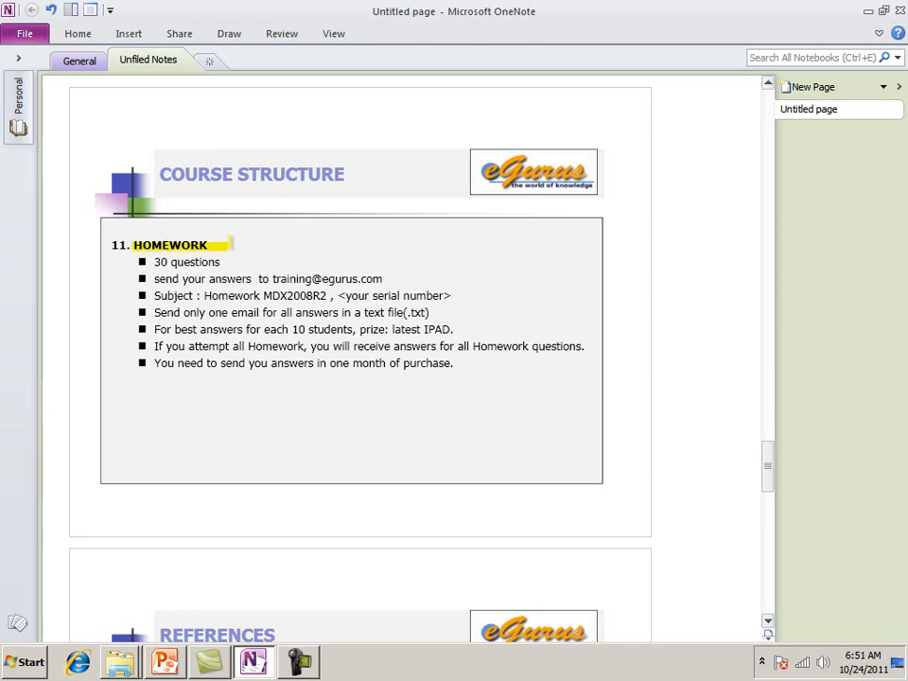
scroll("down", 3)
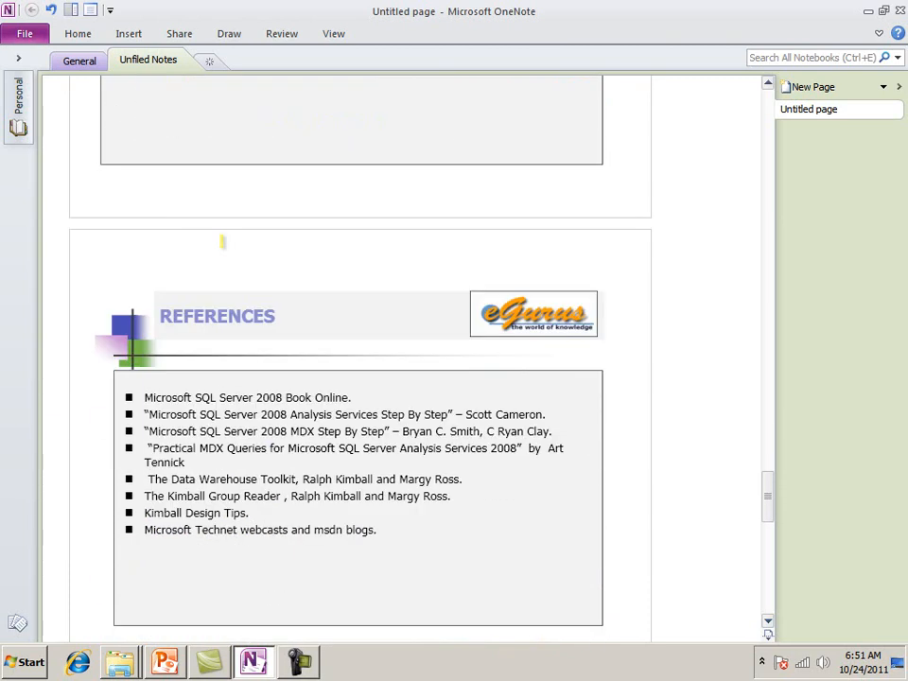
Highlight the 'Practical MDX Queries' book title on the References slide.
scroll("down", 3)
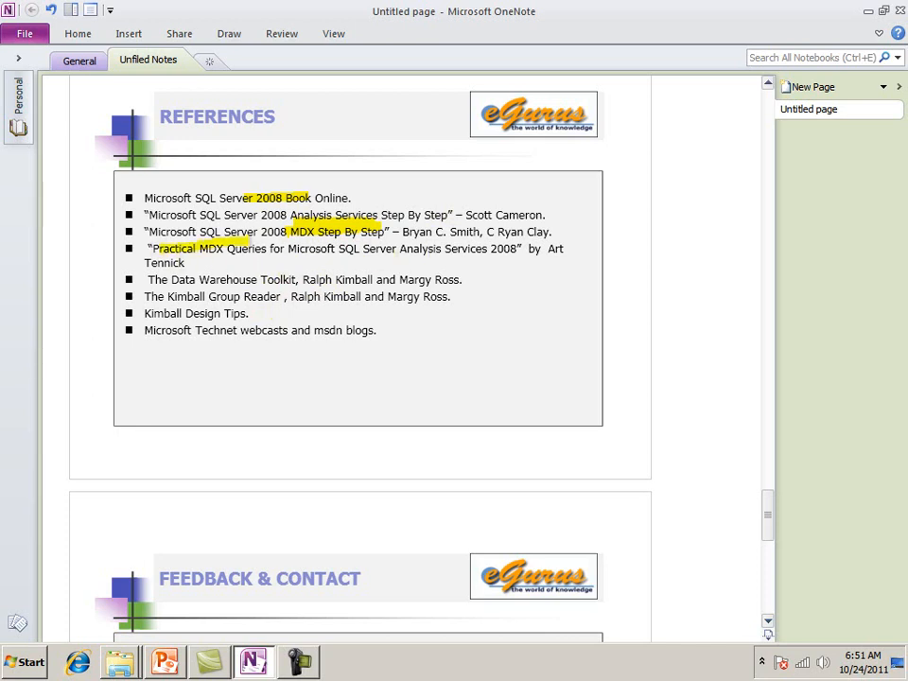
left_click_drag(246, 247, 485, 248)
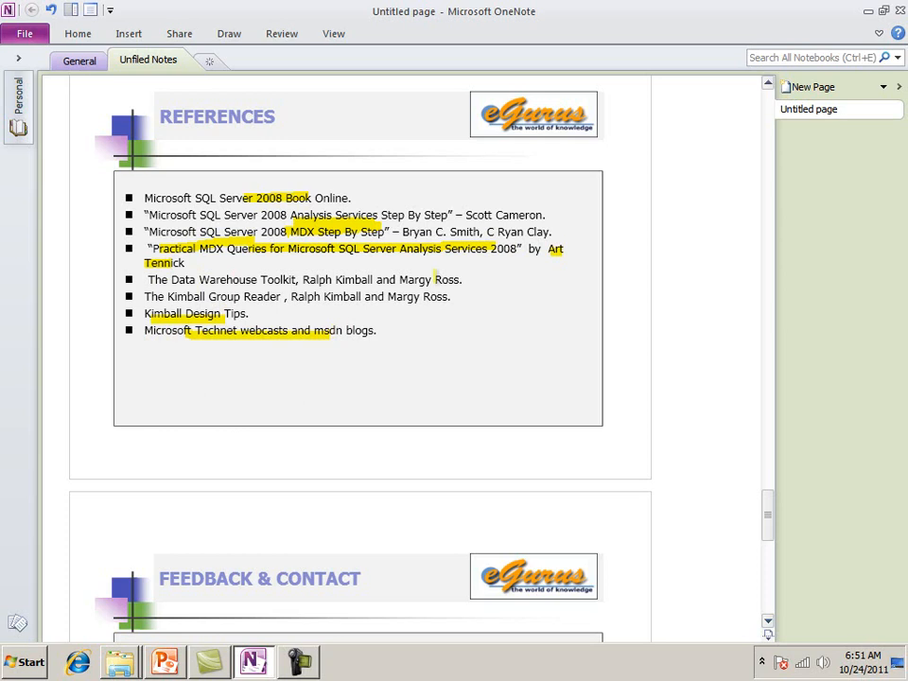
scroll("down", 3)
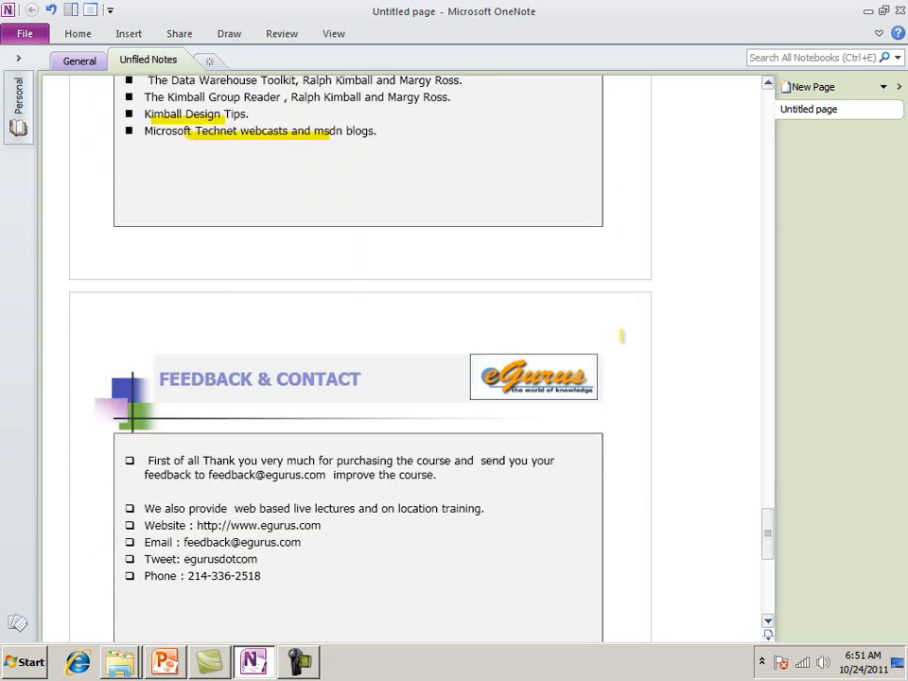
Scroll past the highlighted Feedback & Contact details down to the License slide.
scroll("down", 3)
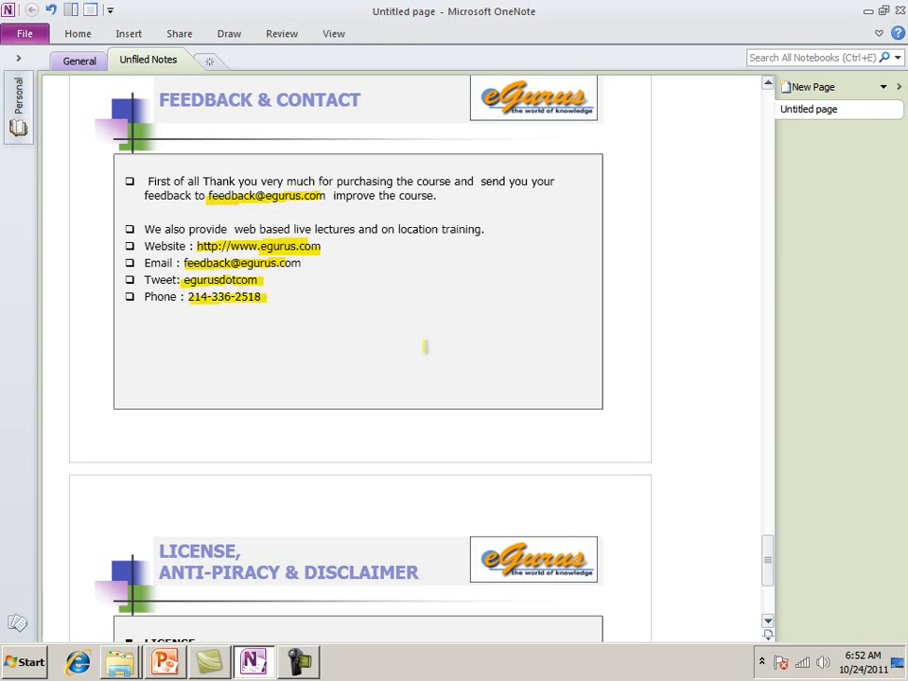
scroll("down", 3)
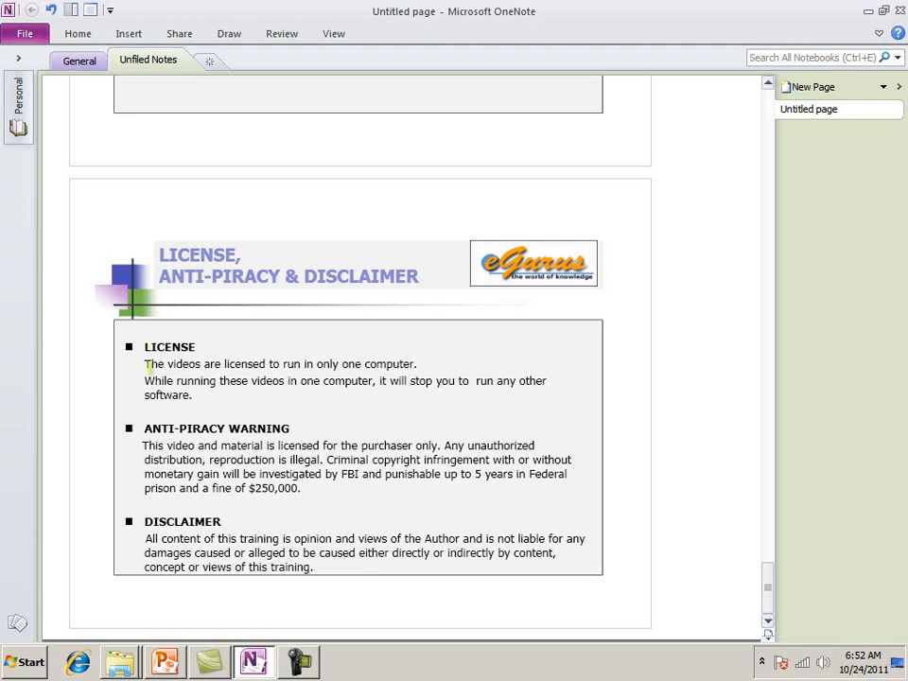
Highlight the one-computer and no-other-software sentences in the LICENSE section yellow.
left_click_drag(164, 365, 360, 364)
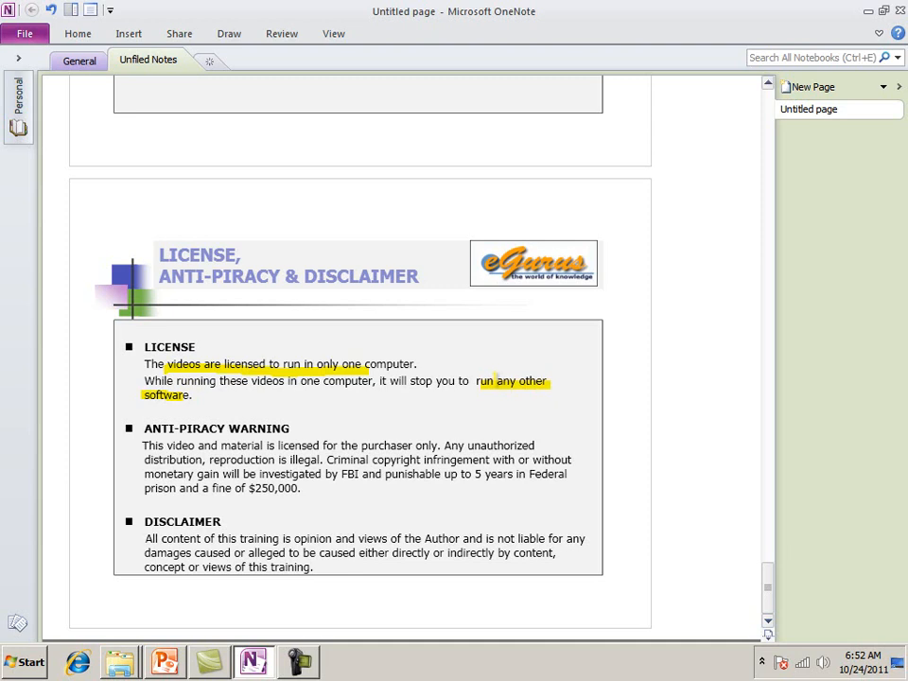
left_click(452, 371)
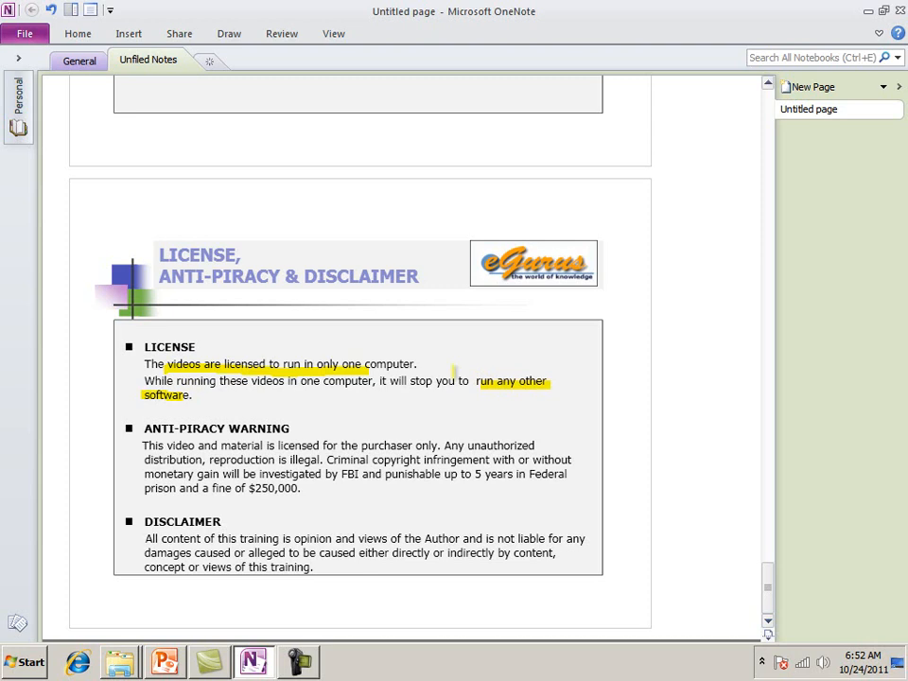